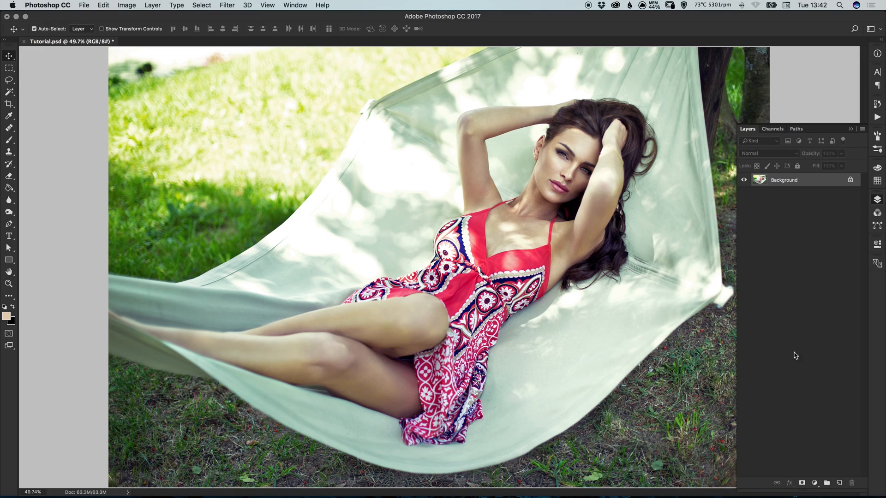
Step: Add a Hue/Saturation adjustment layer over the hammock photo from the Layers panel
{"action": "left_click", "coordinate": [814, 482]}
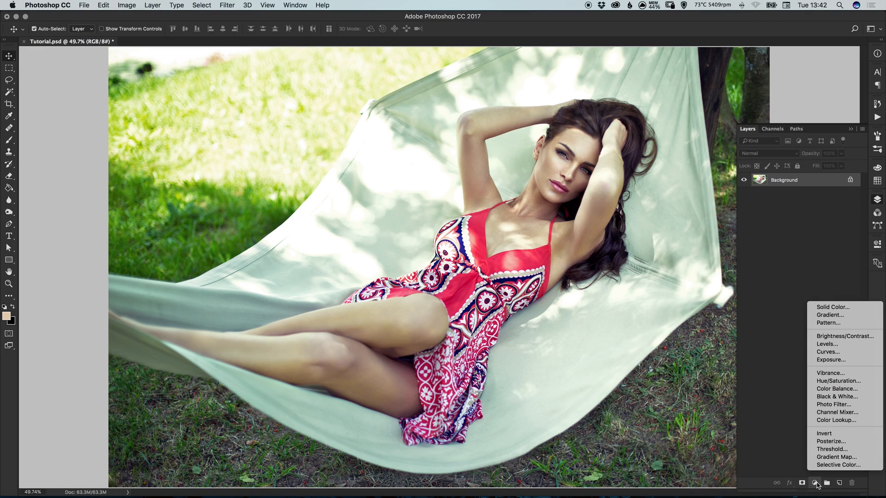
{"action": "mouse_move", "coordinate": [836, 381]}
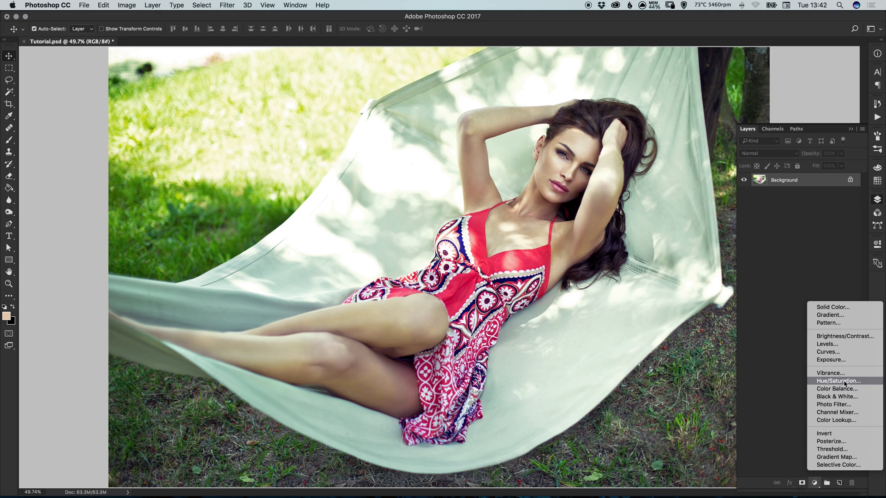
{"action": "left_click", "coordinate": [836, 381]}
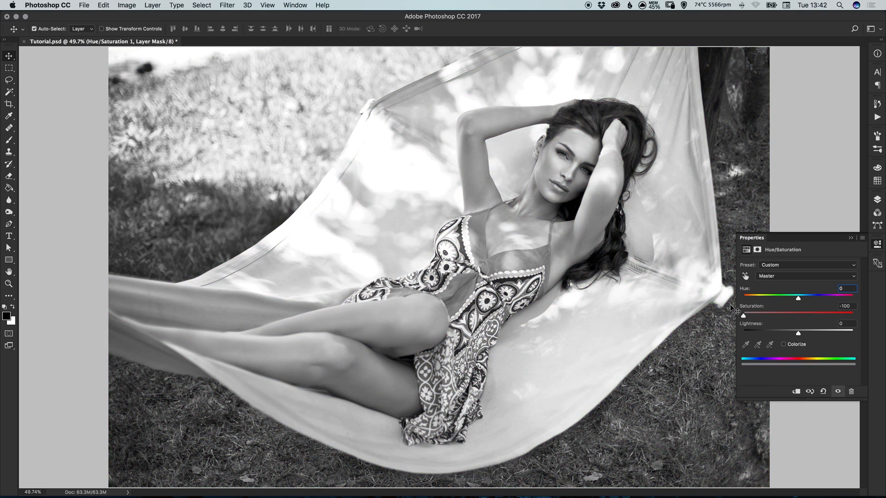
{"action": "mouse_move", "coordinate": [801, 222]}
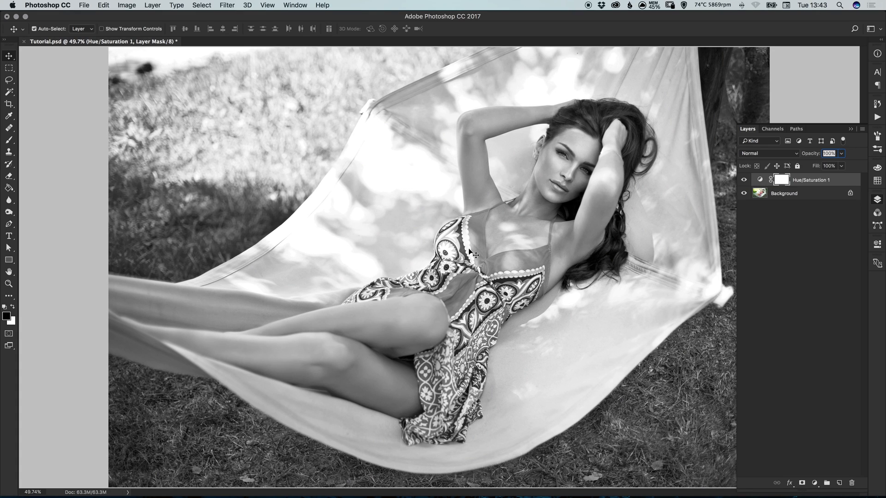
Step: Activate the Brush tool and set a soft 300 px tip with 0% hardness
{"action": "left_click", "coordinate": [7, 139]}
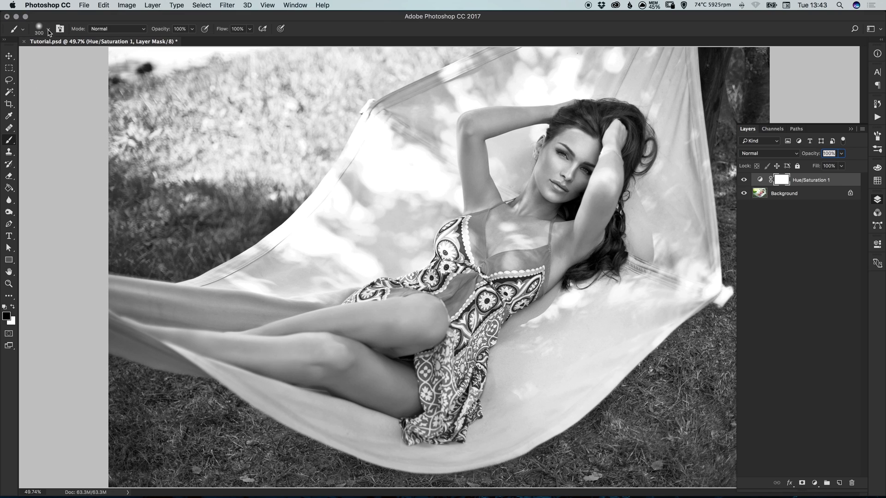
{"action": "left_click", "coordinate": [50, 27]}
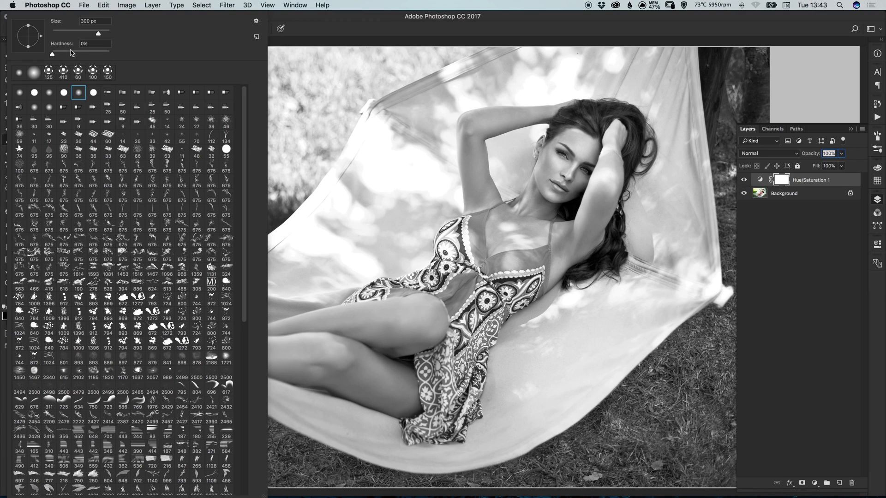
{"action": "mouse_move", "coordinate": [347, 131]}
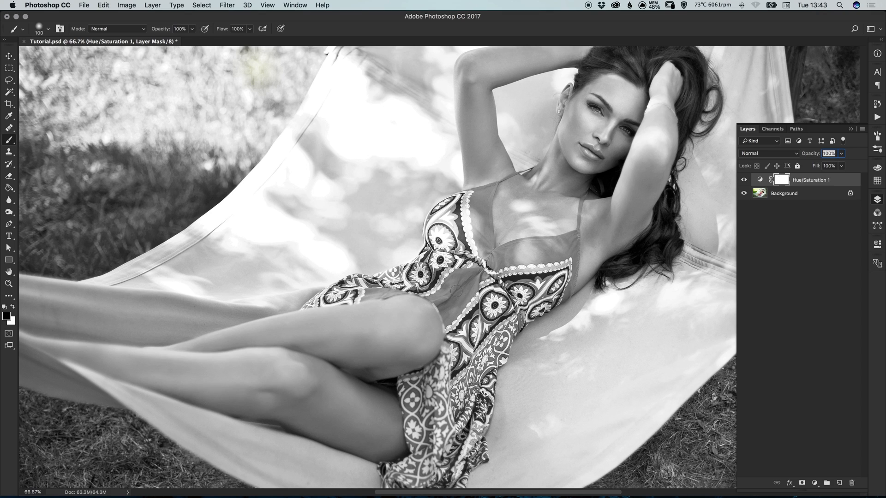
Step: Enlarge the brush and paint black on the mask to restore the bodice's colours
{"action": "key", "text": "]"}
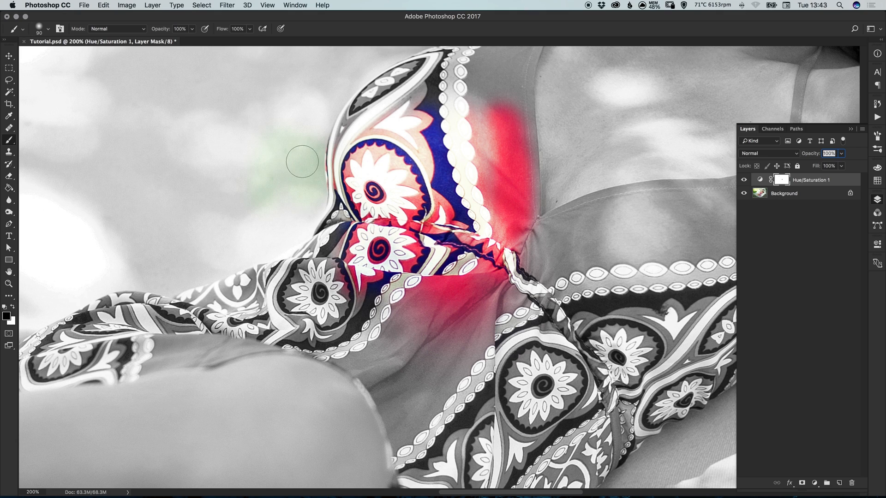
{"action": "mouse_move", "coordinate": [262, 136]}
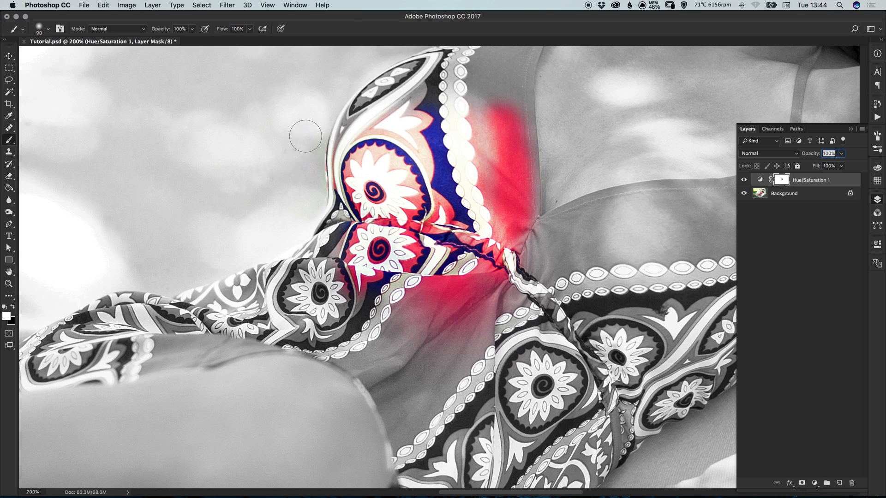
{"action": "mouse_move", "coordinate": [395, 111]}
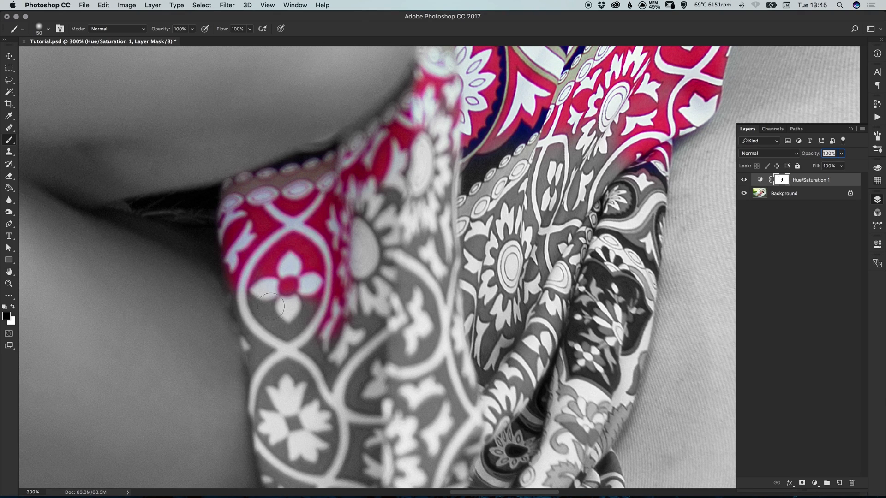
Step: Paint black on the mask across the lower skirt panels to bring back their red
{"action": "left_click_drag", "start_coordinate": [277, 306], "coordinate": [317, 413]}
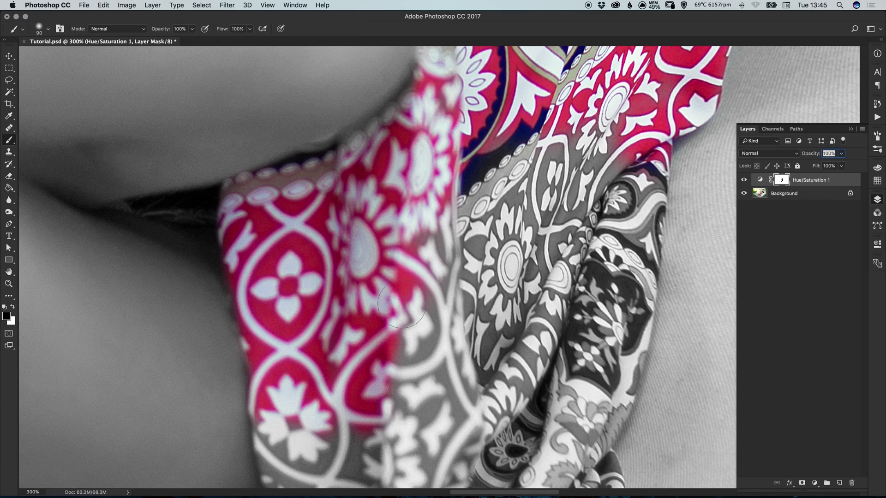
{"action": "left_click_drag", "start_coordinate": [401, 305], "coordinate": [497, 265]}
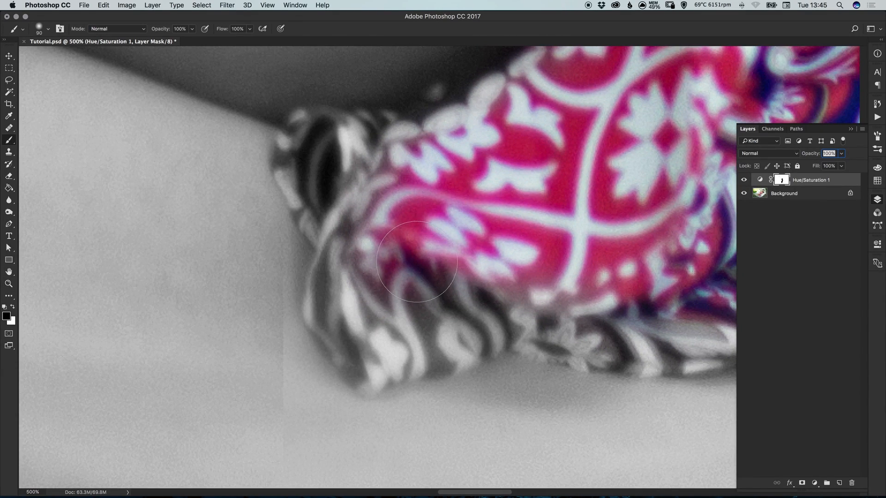
Step: Paint the folded hem edges red at 500% zoom, then fit the photo to screen
{"action": "left_click_drag", "start_coordinate": [418, 263], "coordinate": [384, 270]}
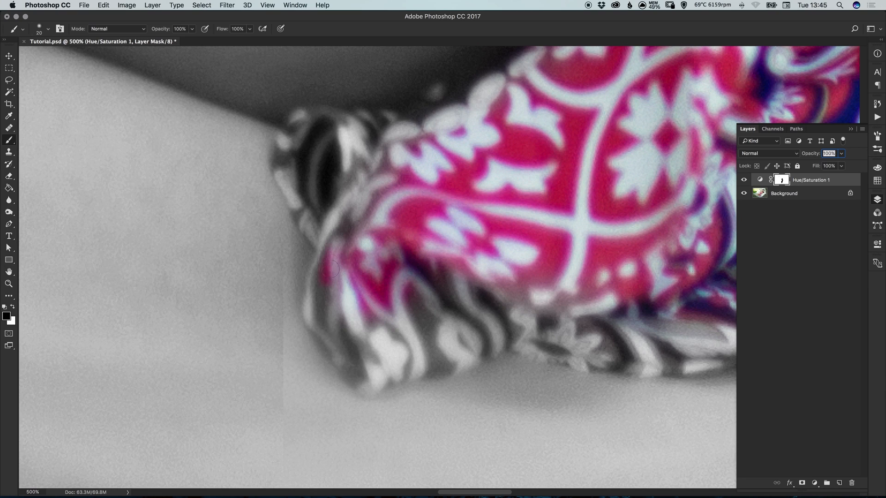
{"action": "left_click_drag", "start_coordinate": [331, 269], "coordinate": [316, 319]}
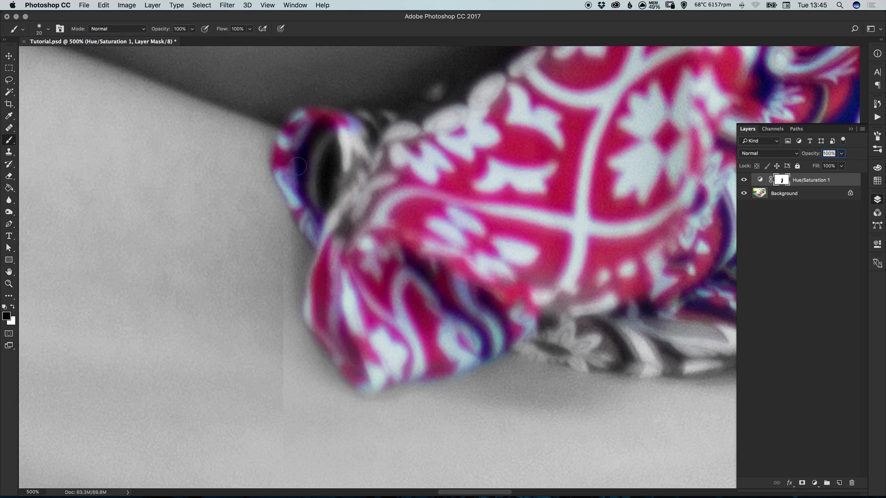
{"action": "left_click_drag", "start_coordinate": [296, 166], "coordinate": [342, 189]}
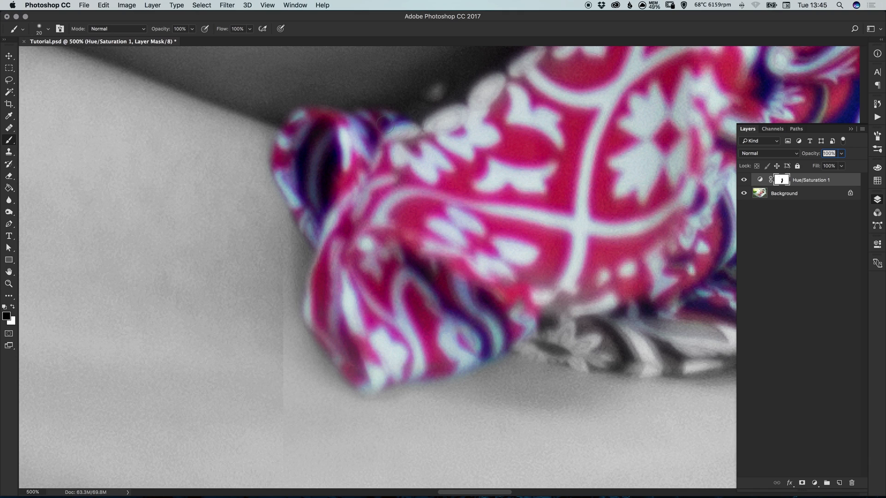
{"action": "key", "text": "cmd+0"}
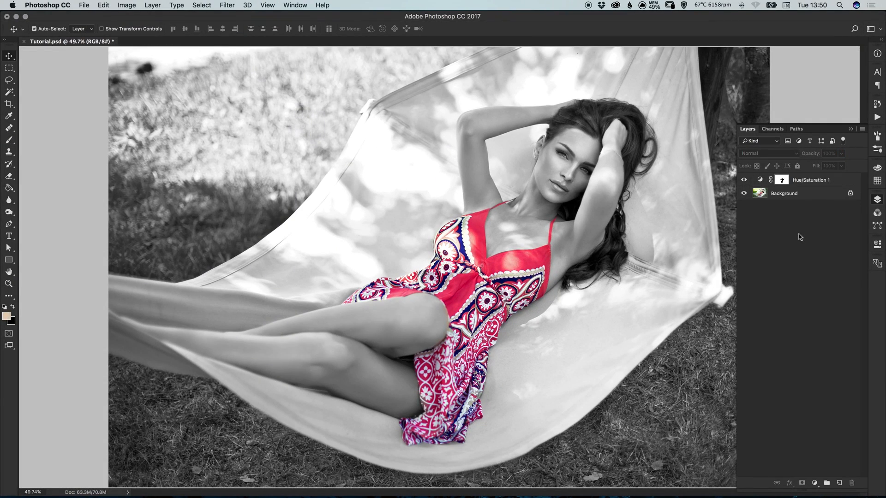
{"action": "mouse_move", "coordinate": [800, 241]}
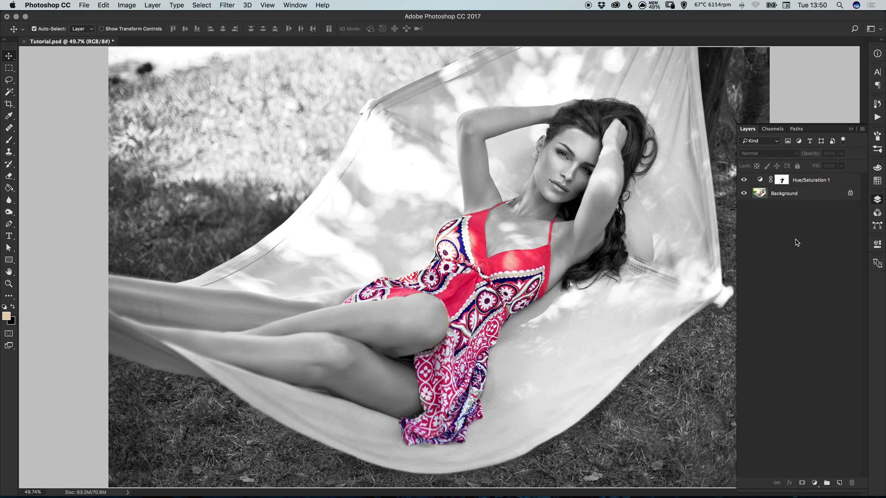
{"action": "mouse_move", "coordinate": [799, 243]}
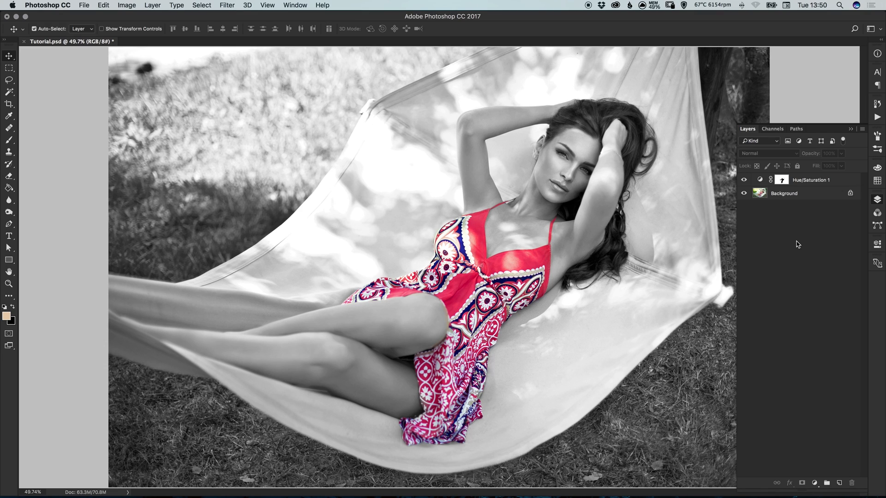
{"action": "mouse_move", "coordinate": [812, 185]}
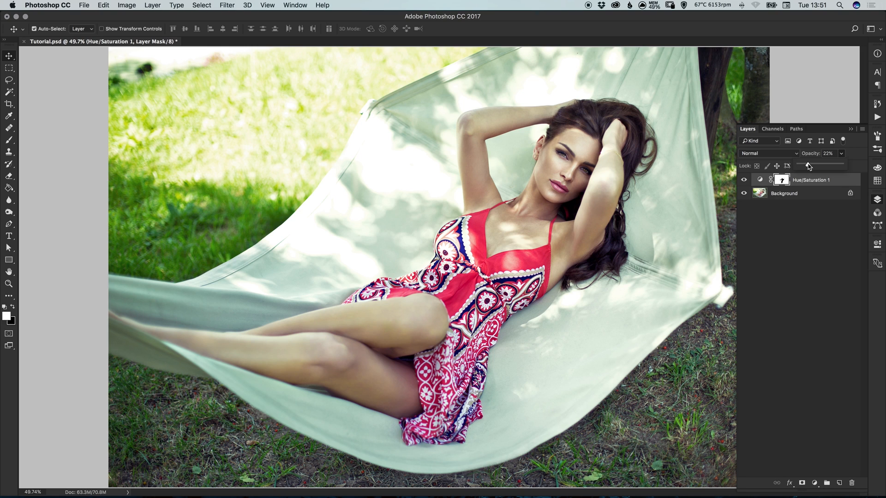
{"action": "left_click_drag", "start_coordinate": [807, 164], "coordinate": [814, 165]}
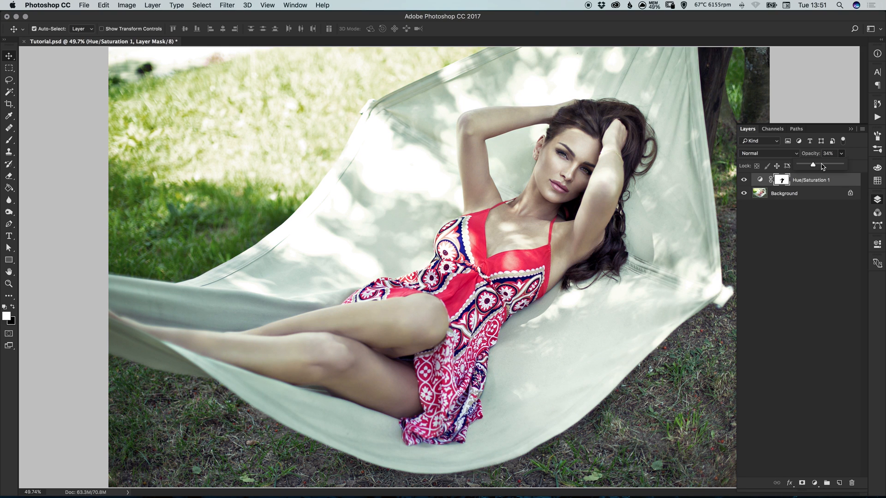
{"action": "left_click_drag", "start_coordinate": [813, 164], "coordinate": [820, 164]}
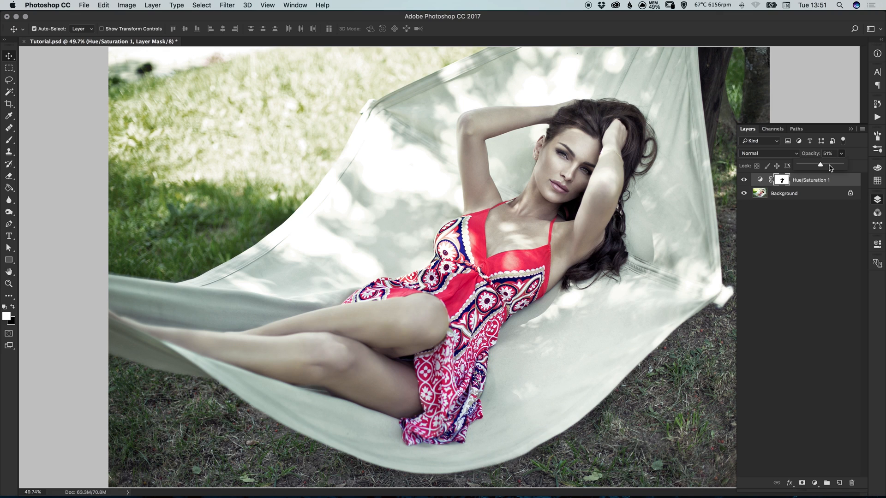
{"action": "left_click_drag", "start_coordinate": [820, 164], "coordinate": [830, 164]}
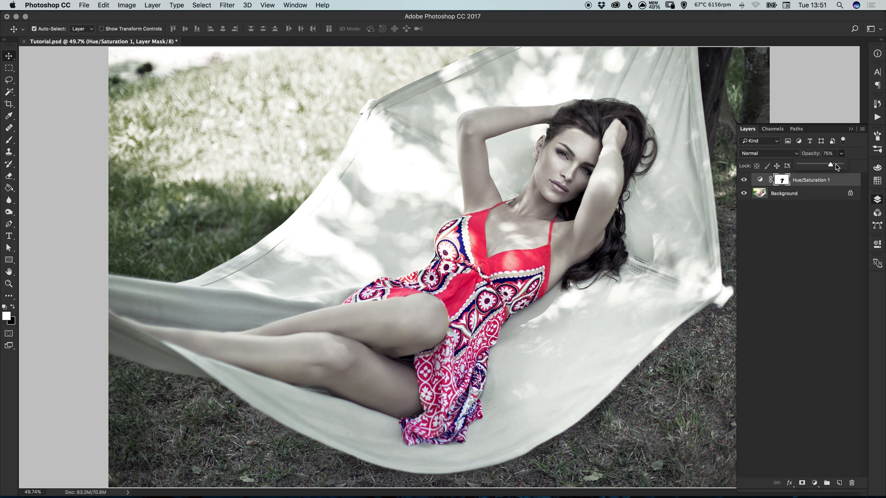
{"action": "left_click_drag", "start_coordinate": [831, 164], "coordinate": [842, 164]}
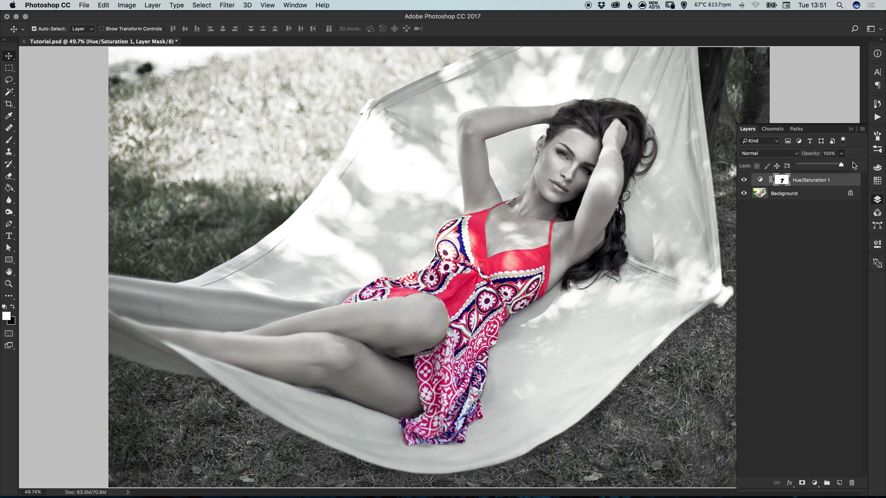